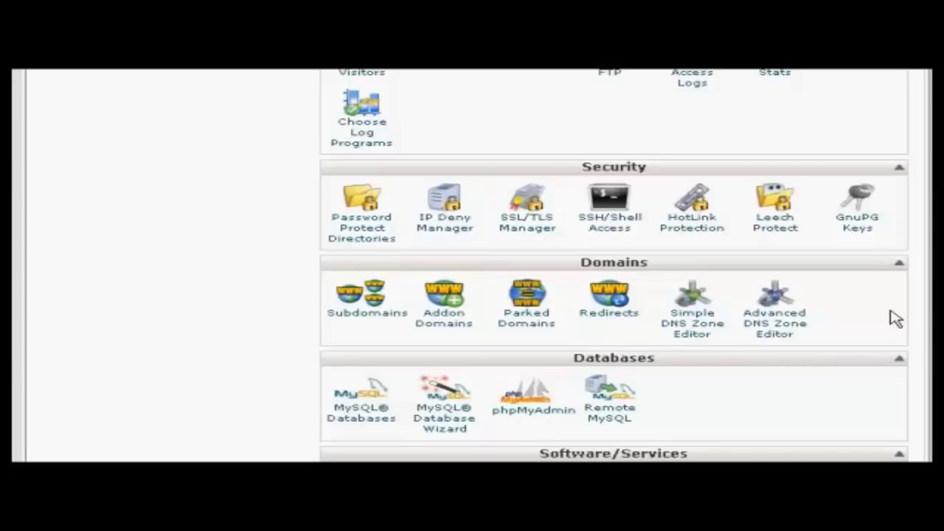
mouse_move(360, 317)
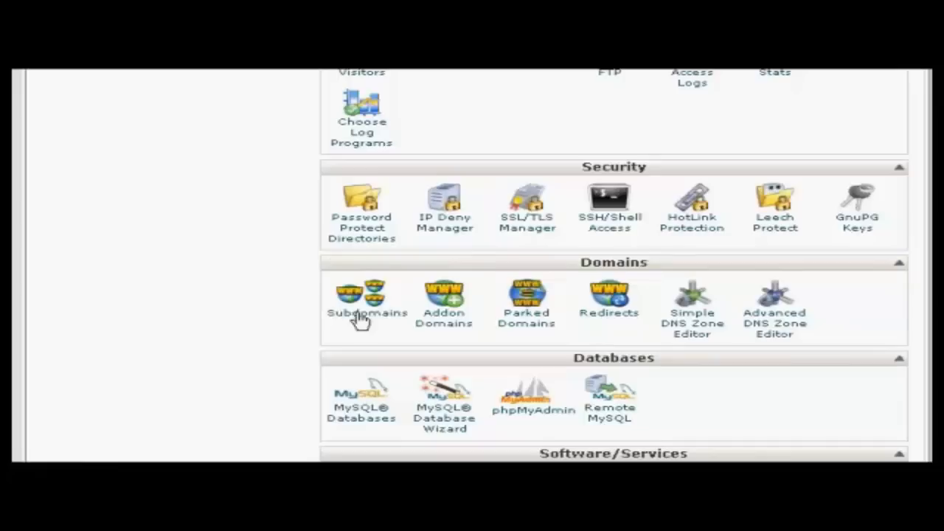
mouse_move(378, 325)
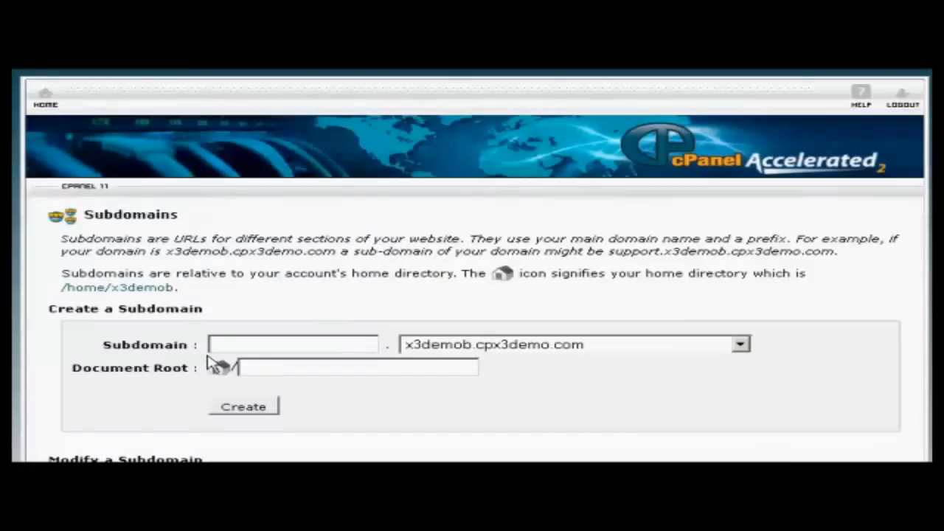
mouse_move(540, 360)
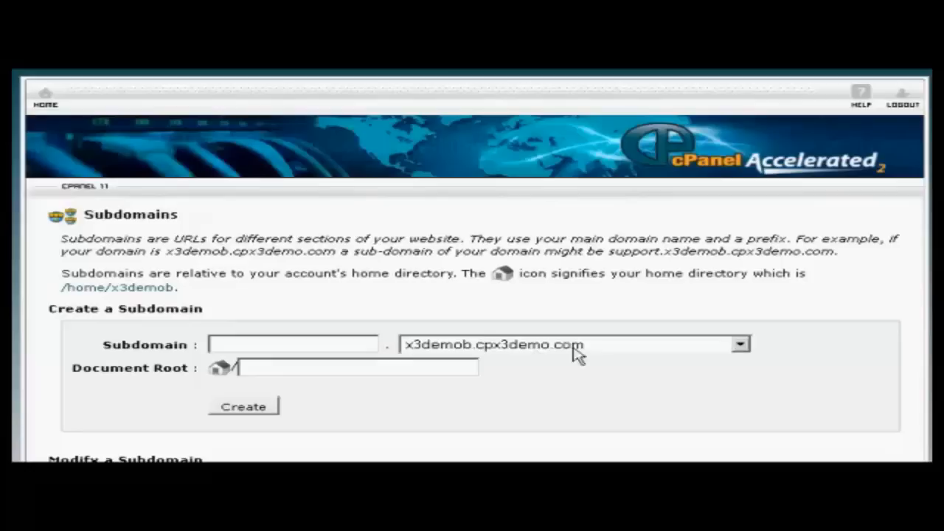
left_click(742, 346)
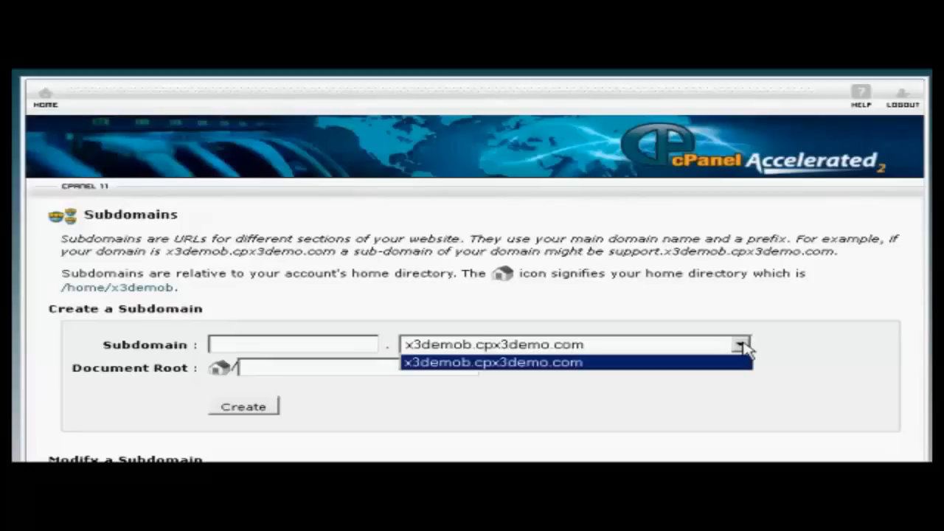
left_click(493, 362)
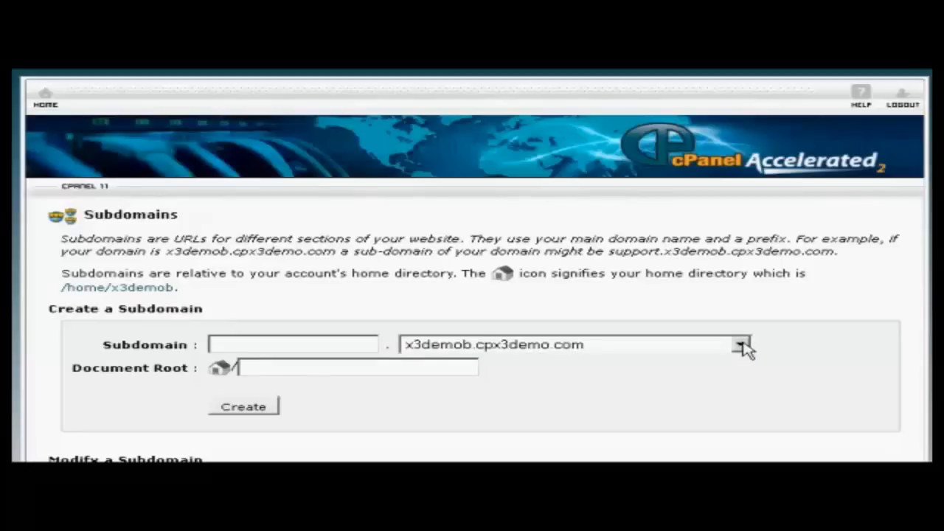
left_click(293, 345)
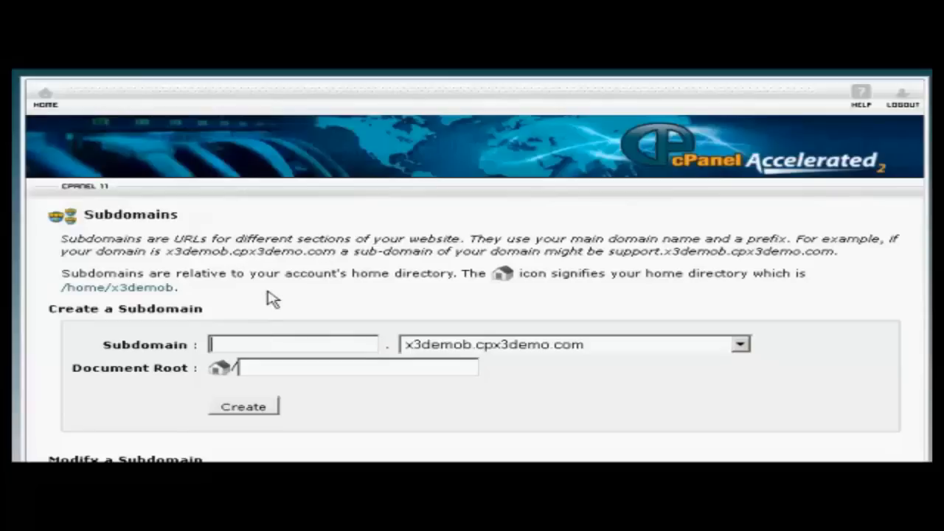
Create subdomain 'shoppingcart' with the auto-filled document root public_html/shoppingcart
type("shopping")
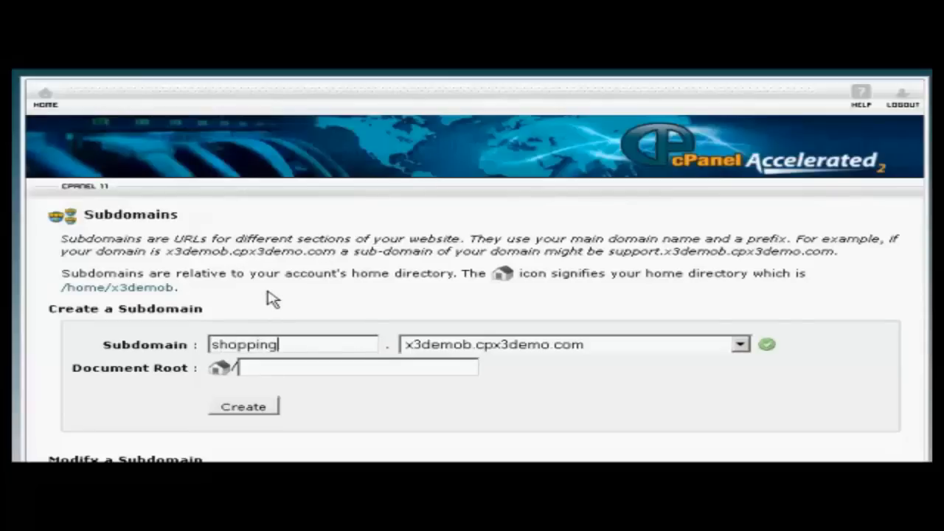
type("cart")
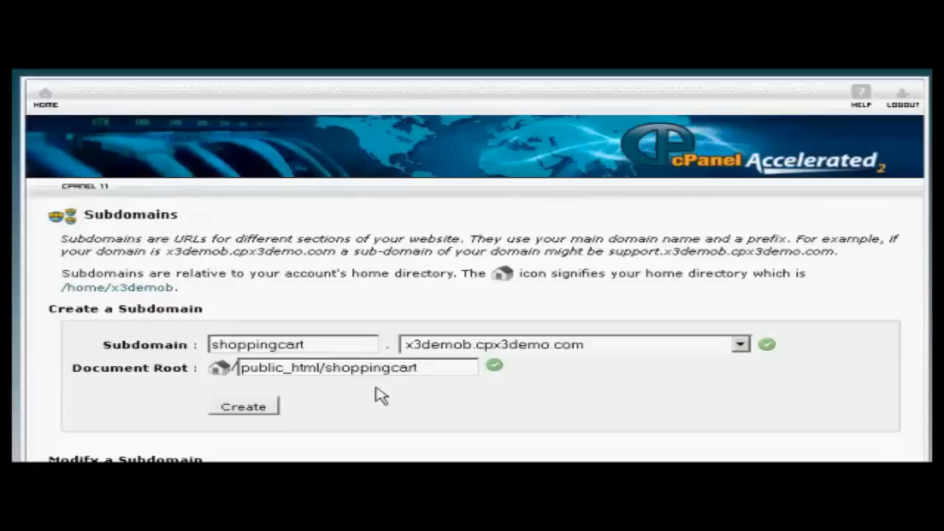
left_click(401, 367)
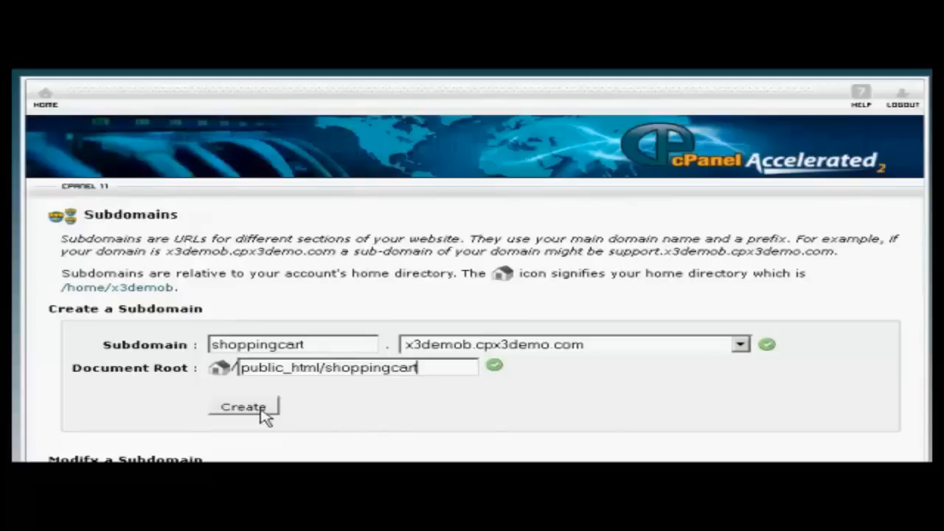
left_click(243, 407)
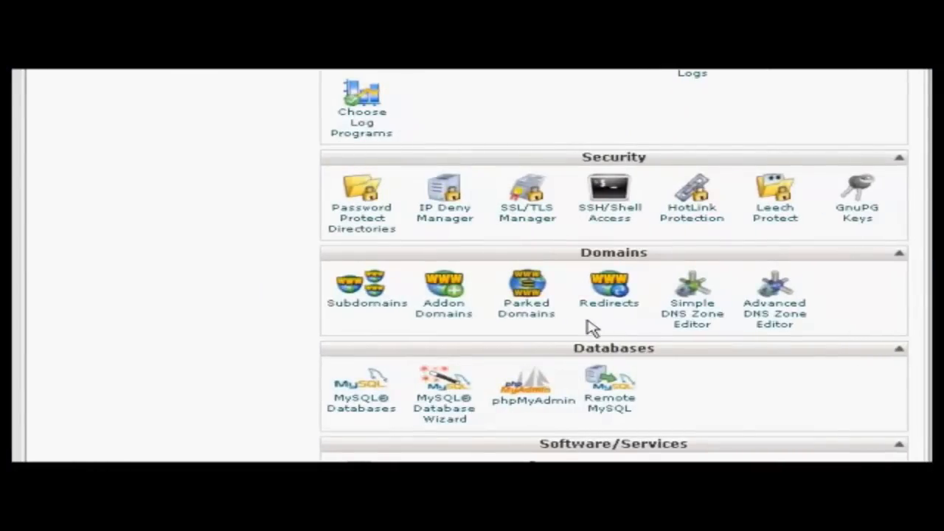
mouse_move(445, 317)
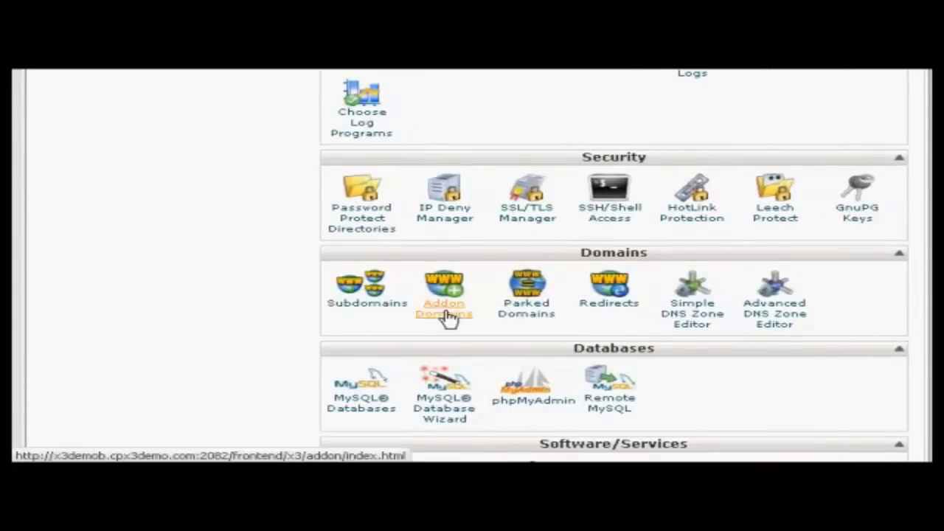
Go to the Addon Domains page and bring the Create an Addon Domain form into view
left_click(442, 288)
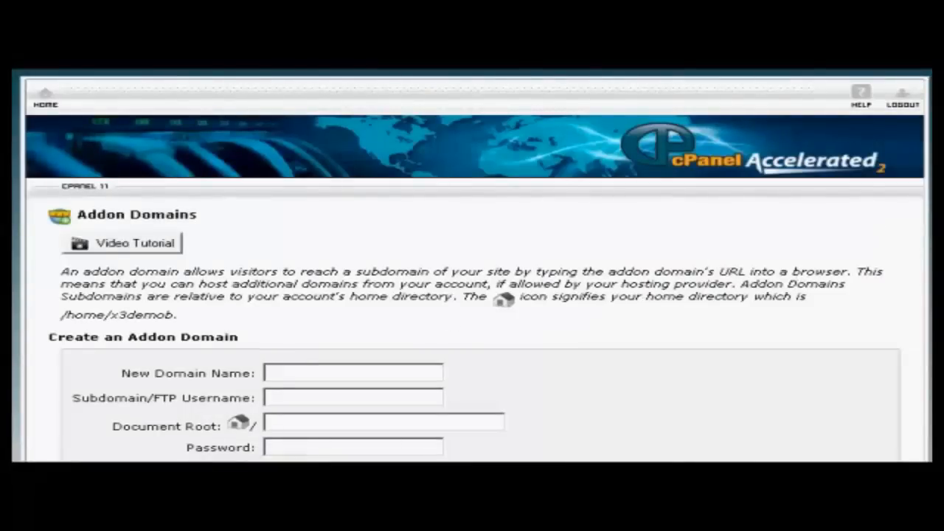
scroll("down", 3)
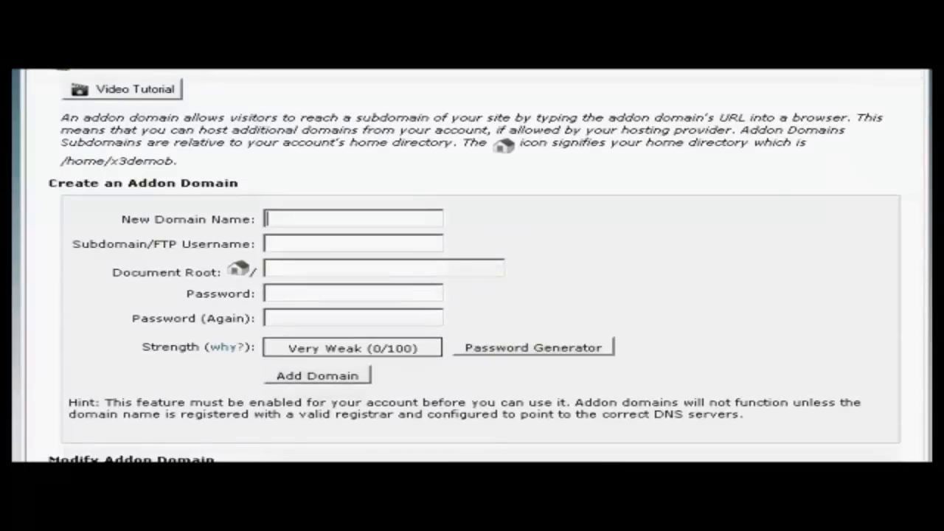
mouse_move(239, 233)
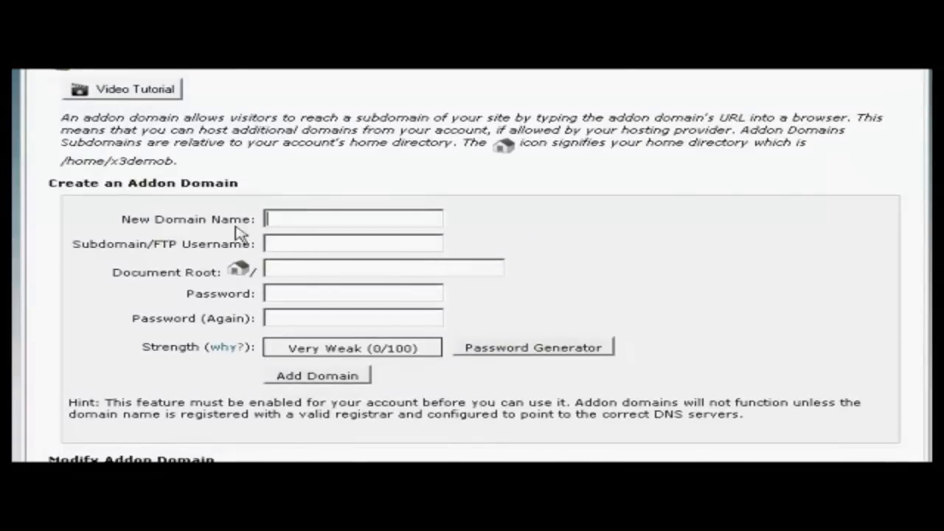
mouse_move(663, 230)
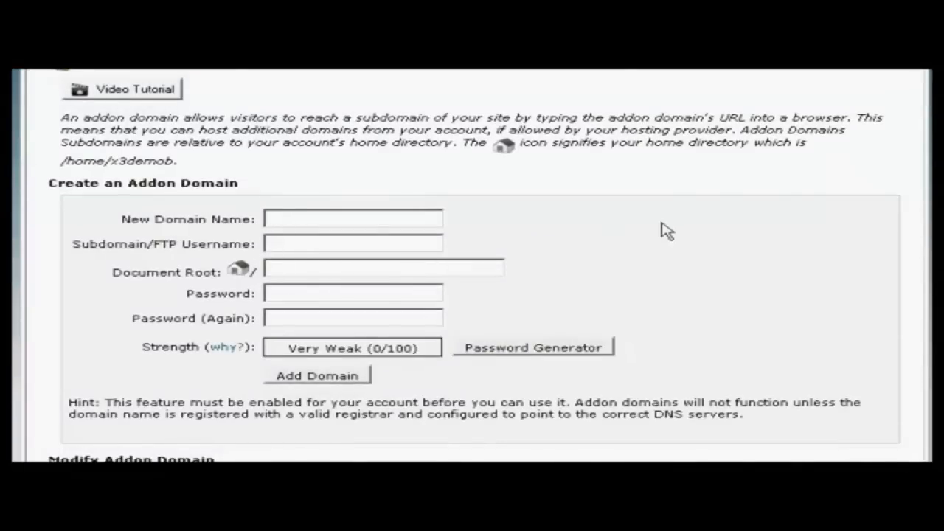
Enter new domain mywebsite.es with username mywebsite, leaving document root public_html/mywebsite.es
left_click(354, 218)
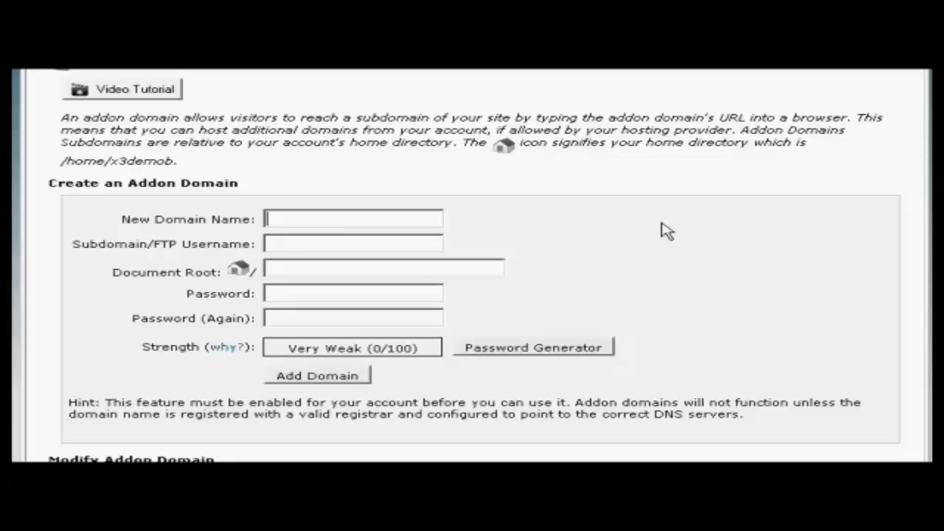
type("mywebsite.")
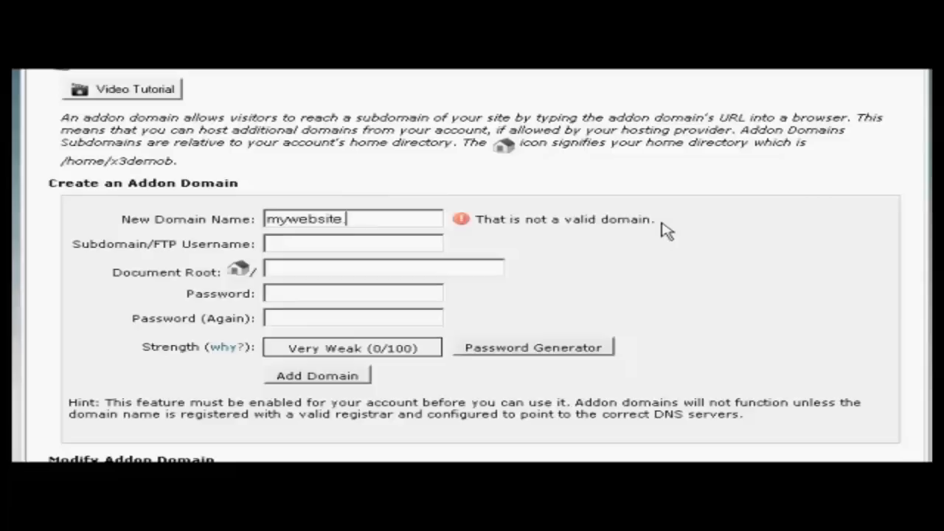
type("es")
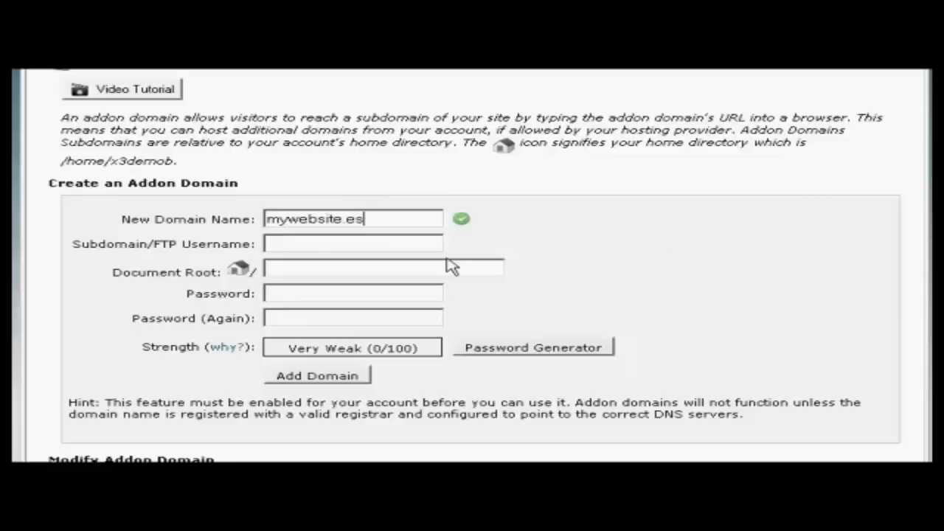
type("mywebsite")
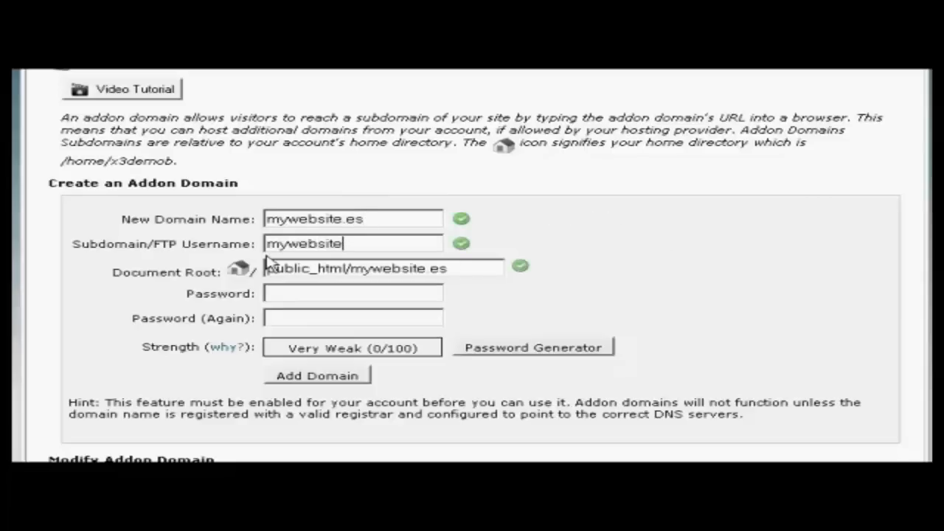
mouse_move(224, 296)
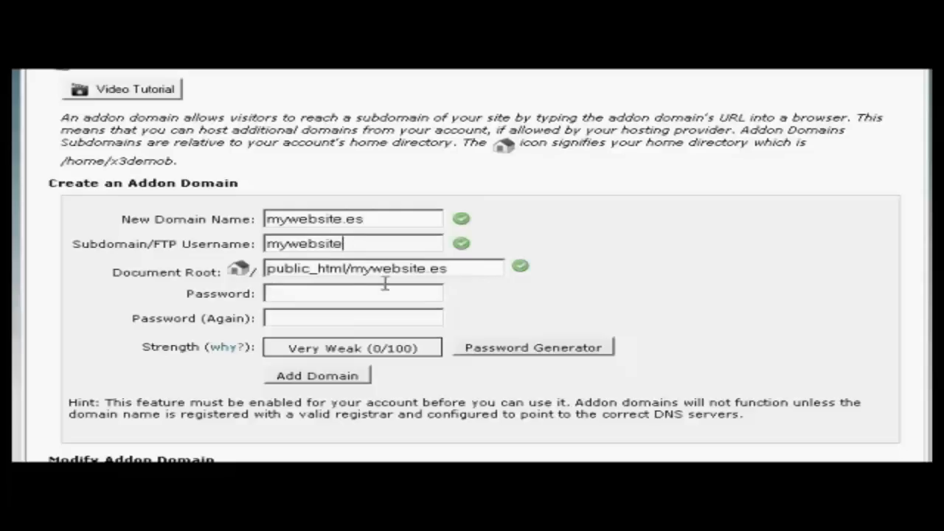
mouse_move(268, 266)
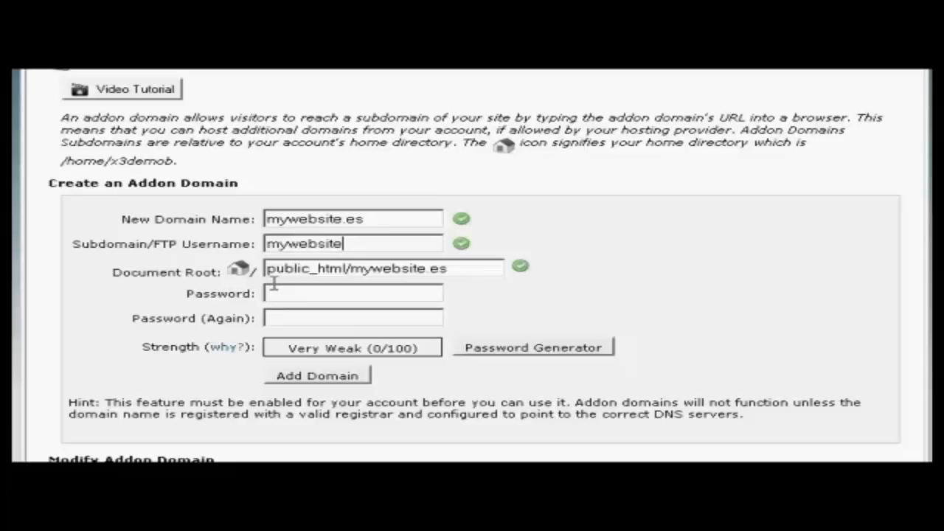
mouse_move(332, 292)
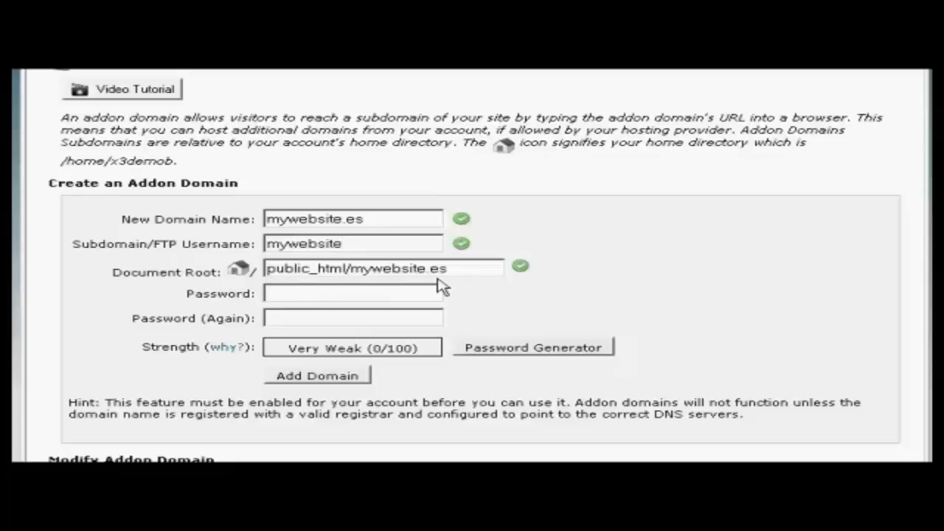
left_click(352, 294)
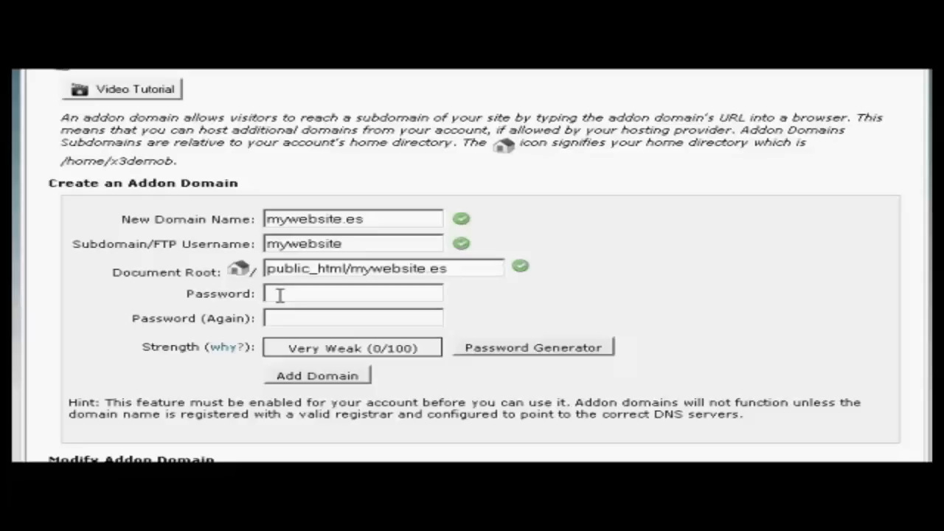
mouse_move(552, 360)
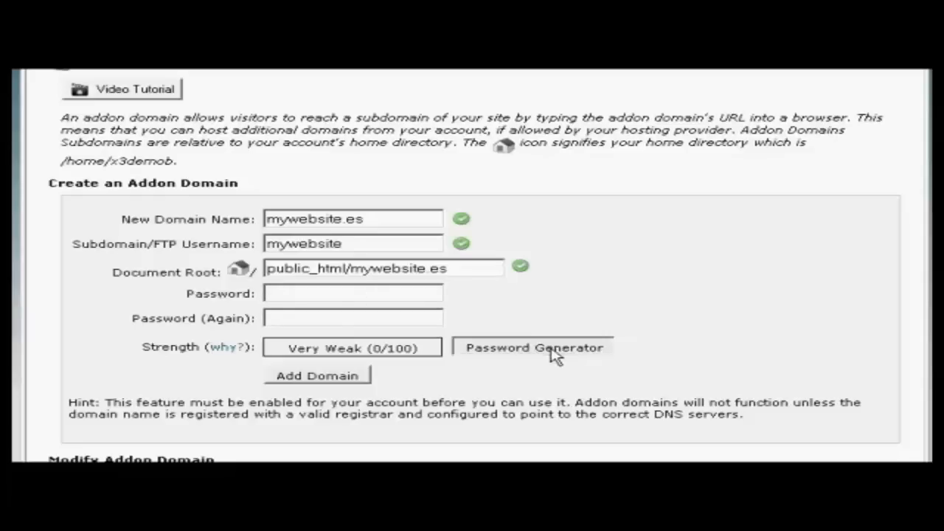
Generate a Very Strong (100/100) password, confirm it is saved, and apply it to both password fields
left_click(532, 348)
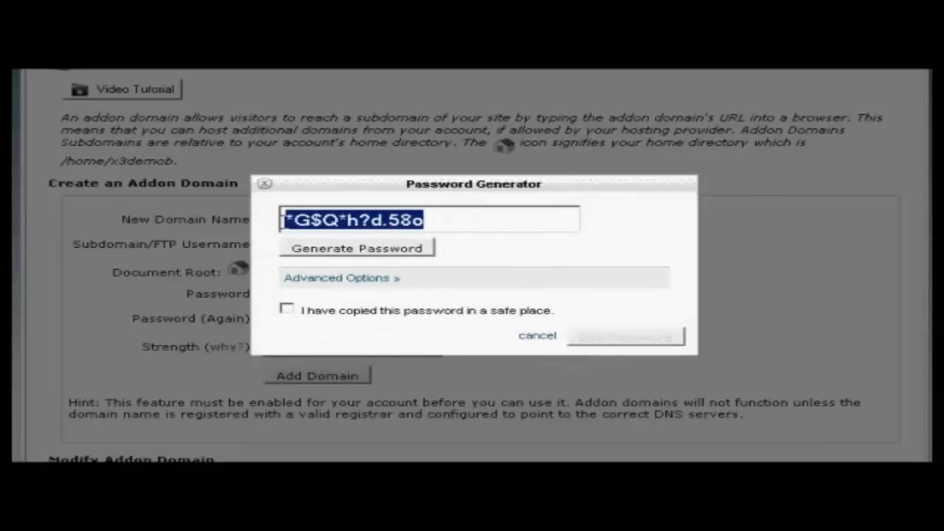
right_click(361, 218)
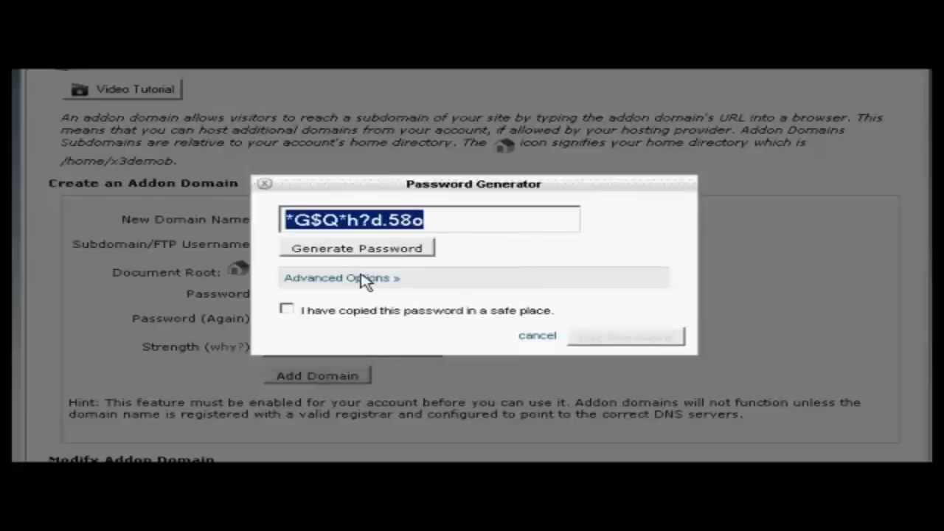
left_click(286, 310)
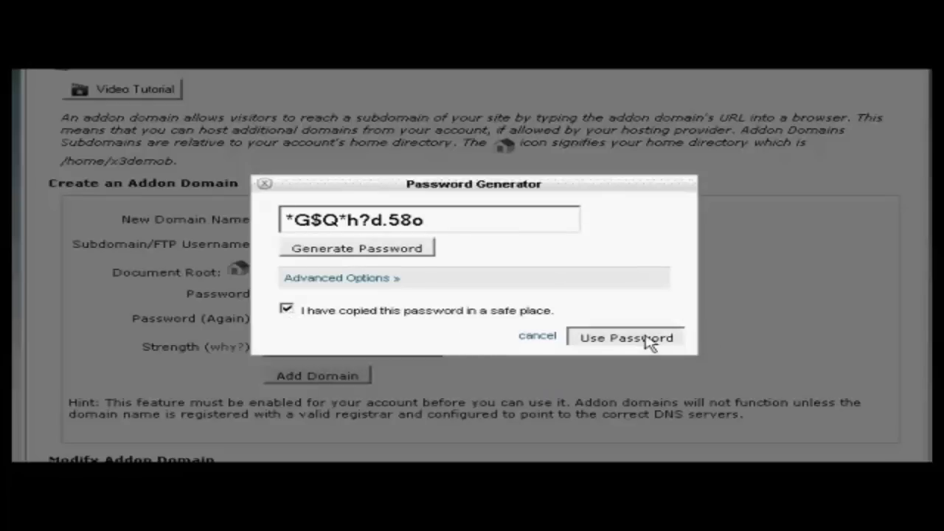
left_click(625, 336)
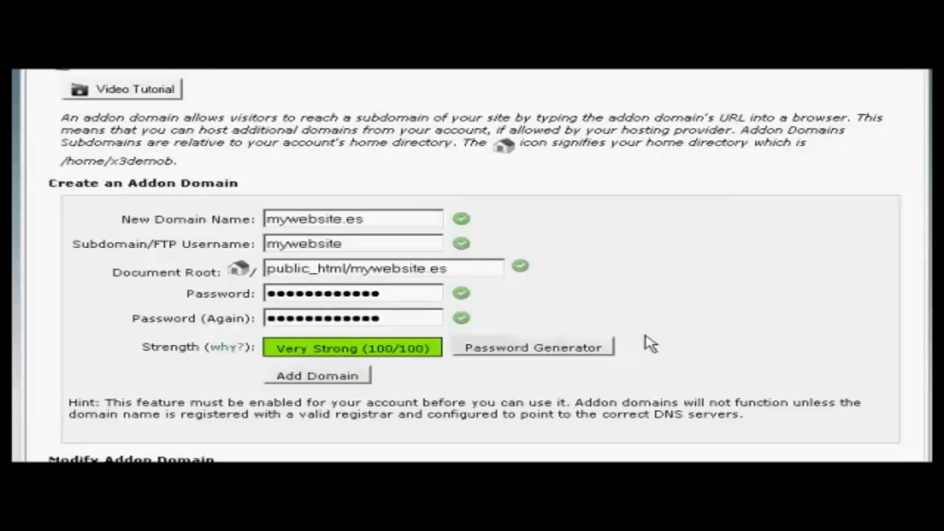